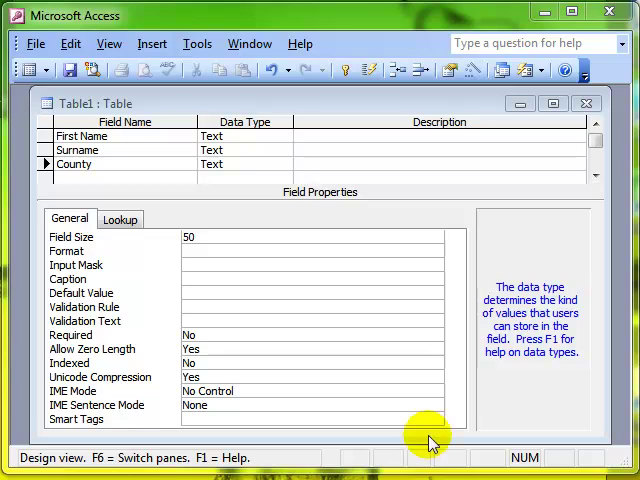
mouse_move(222, 103)
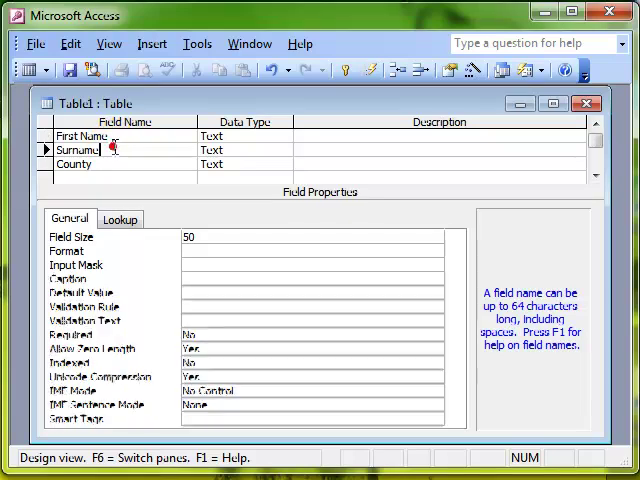
Step: Inspect the County field's properties and set Required to Yes
left_click(75, 164)
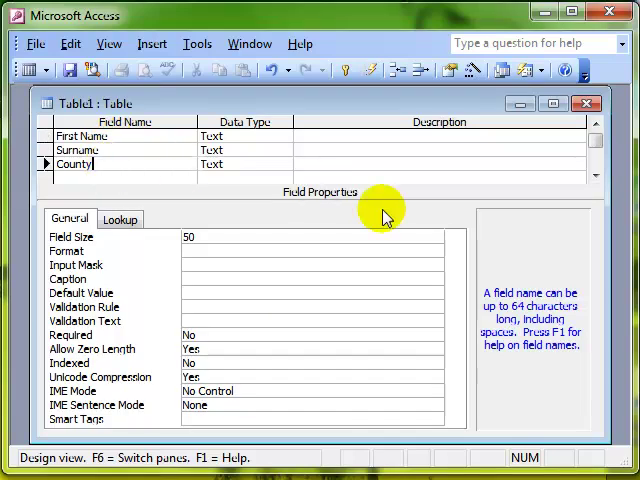
mouse_move(372, 337)
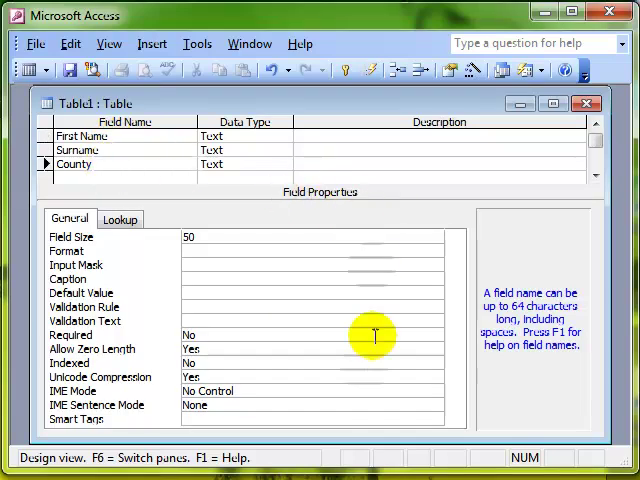
mouse_move(168, 360)
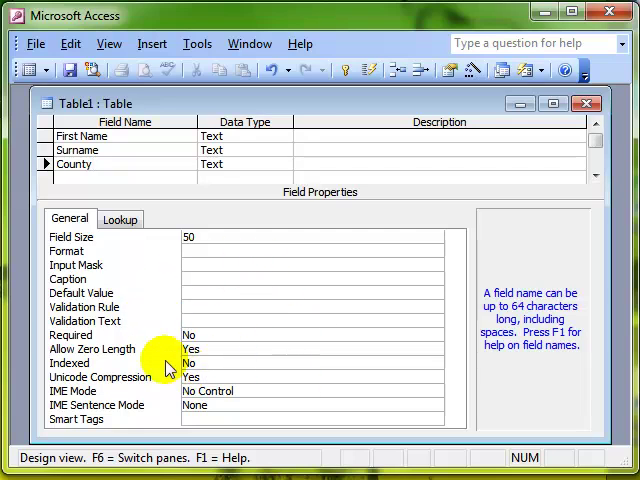
mouse_move(155, 290)
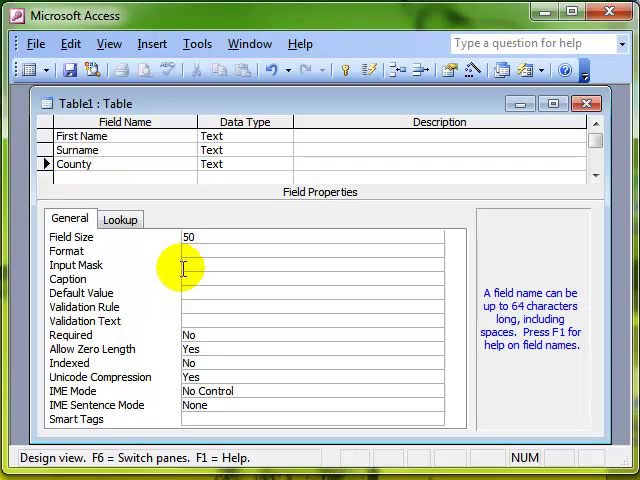
left_click(210, 237)
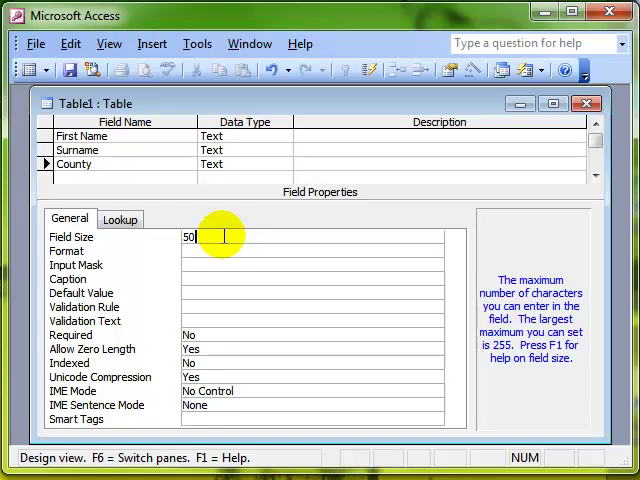
left_click(225, 251)
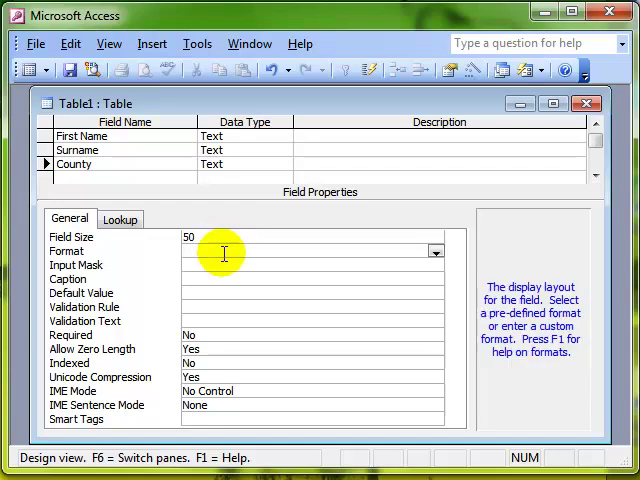
mouse_move(350, 232)
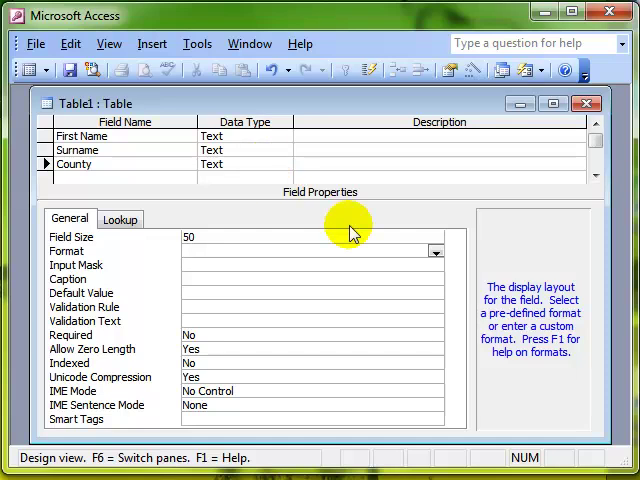
mouse_move(378, 233)
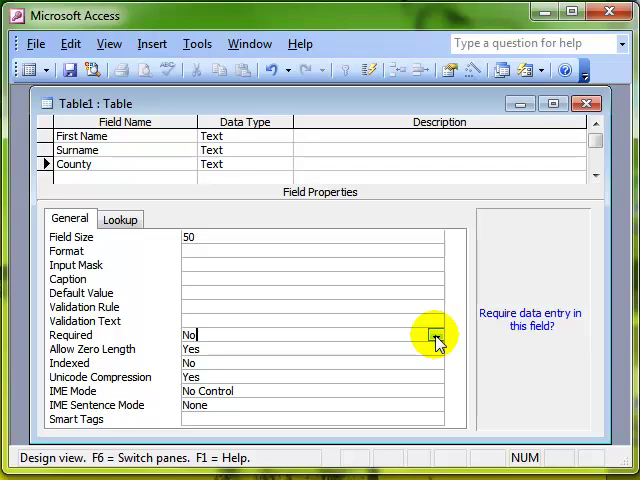
left_click(300, 348)
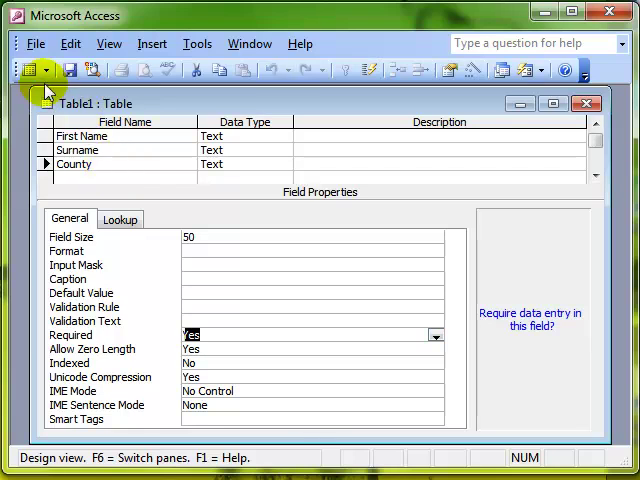
left_click(30, 70)
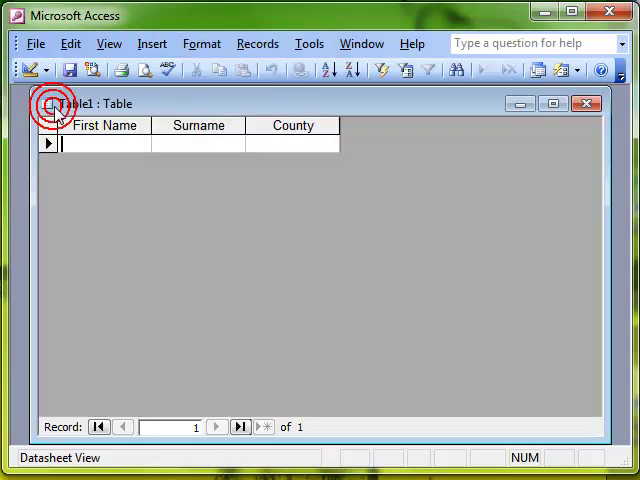
type("Ron")
left_click(198, 144)
type("Taylor")
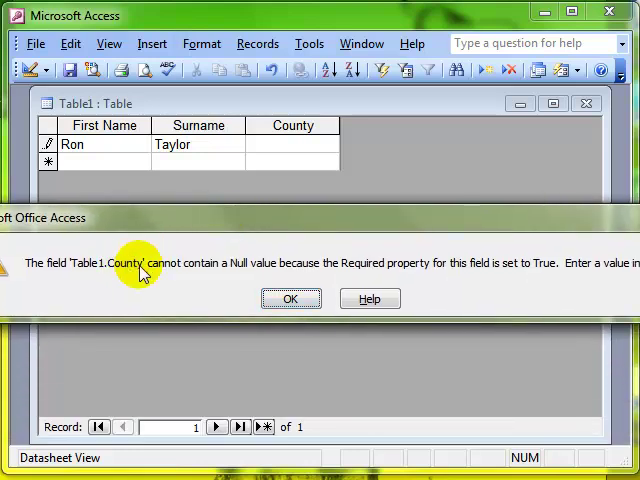
mouse_move(277, 267)
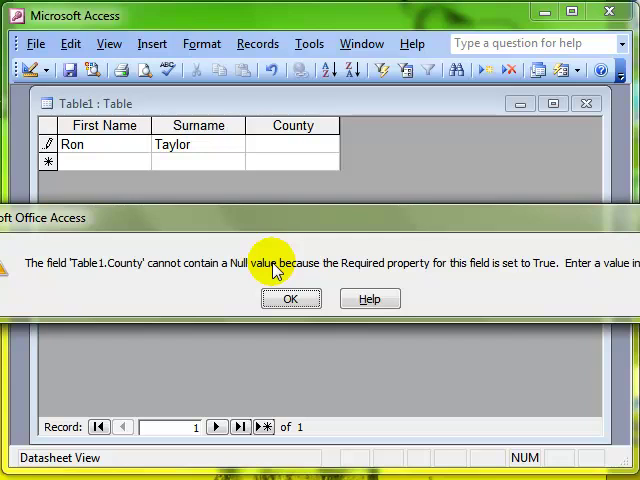
left_click(291, 298)
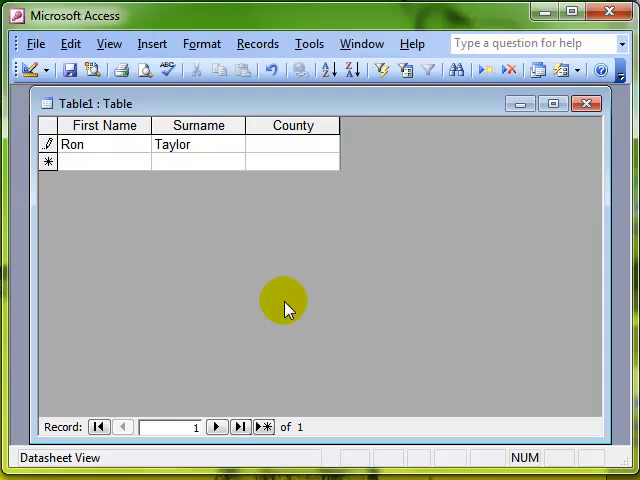
type("Cumbria")
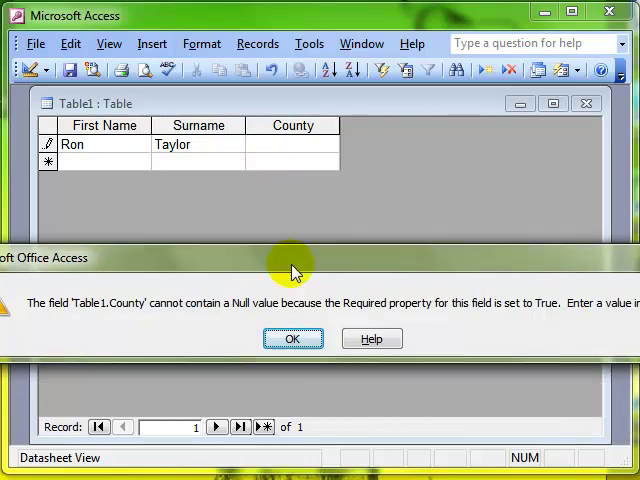
left_click(293, 338)
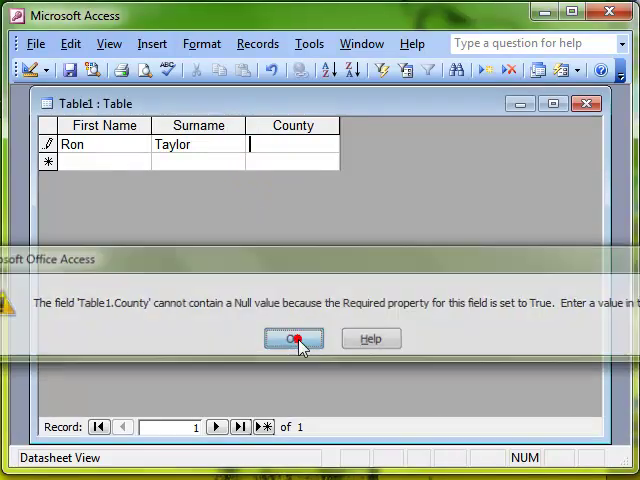
left_click(292, 338)
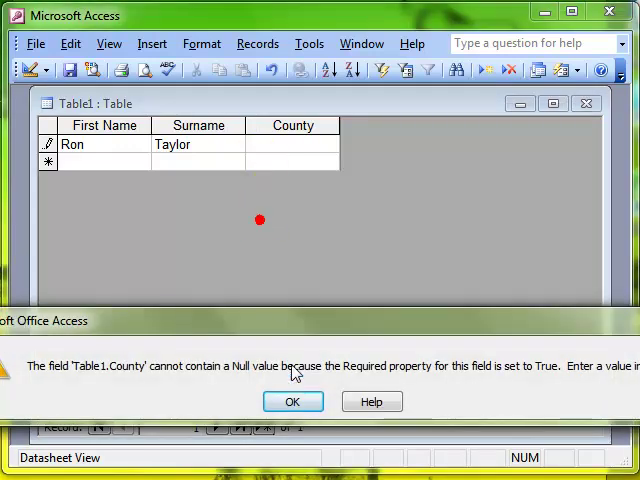
left_click(292, 401)
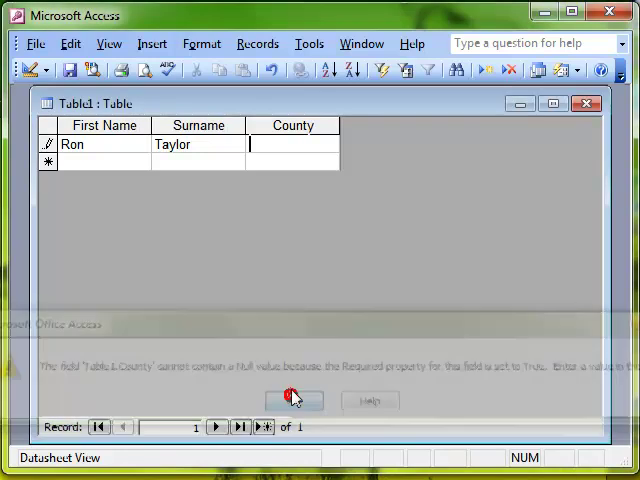
left_click(293, 400)
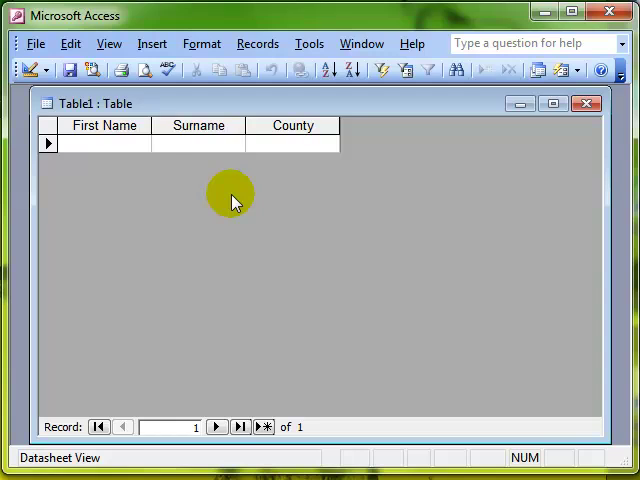
left_click(46, 69)
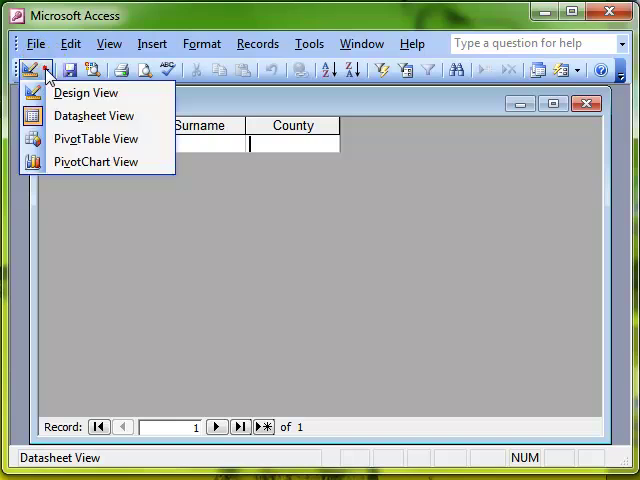
Step: Back in Design View, enter Cumbria as the County field's Default Value
left_click(87, 92)
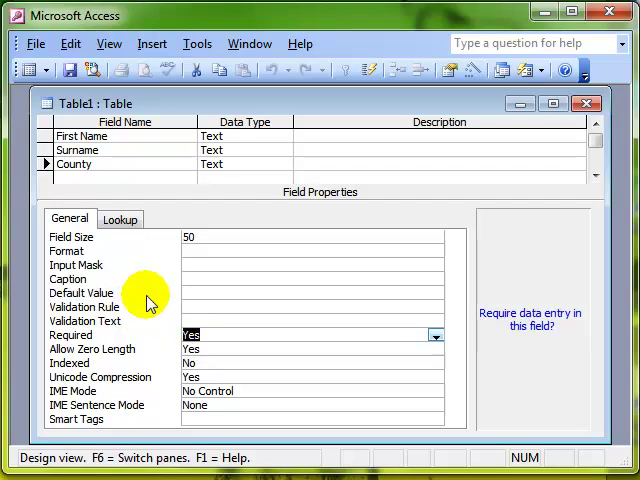
left_click(300, 292)
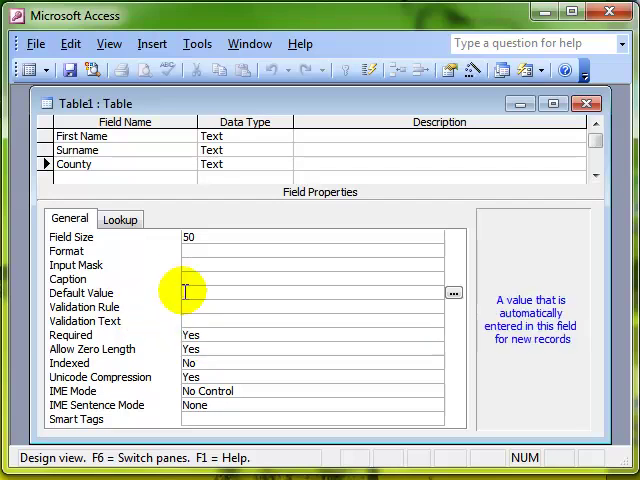
type("Cumb")
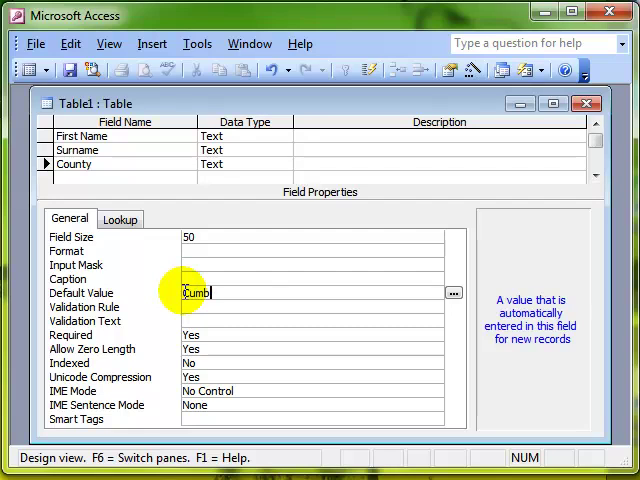
type("ria")
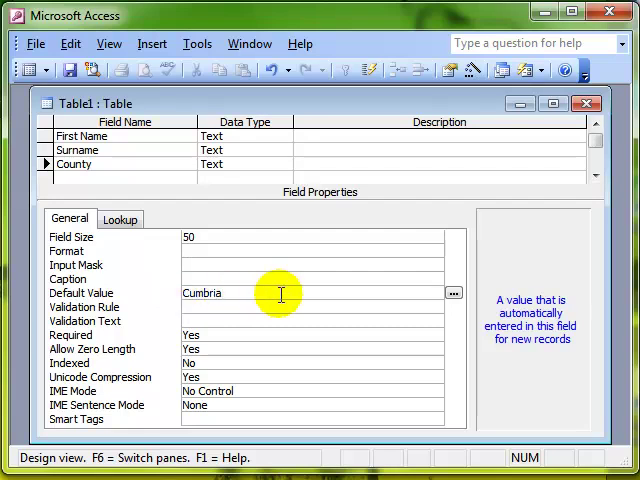
left_click(222, 293)
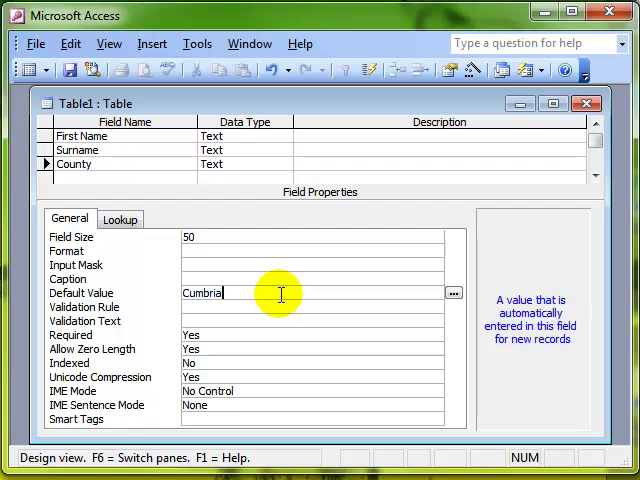
mouse_move(248, 293)
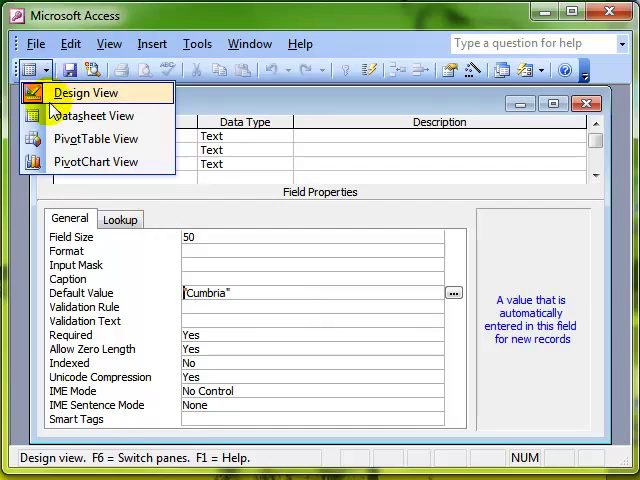
left_click(87, 115)
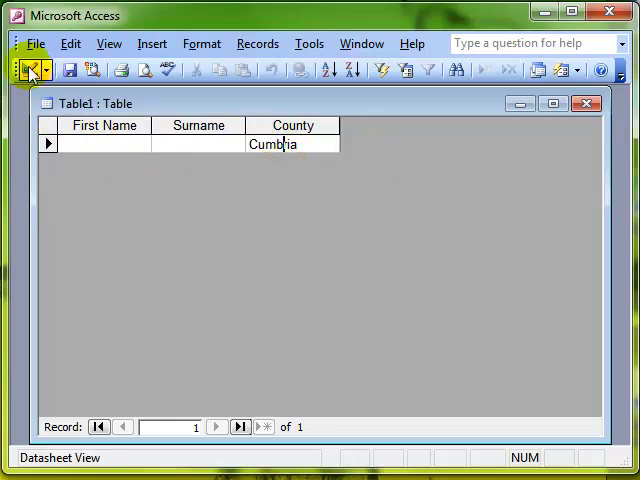
left_click(28, 69)
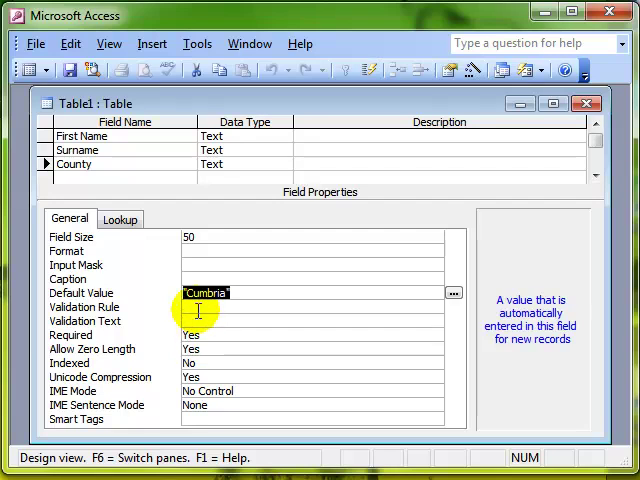
left_click(227, 265)
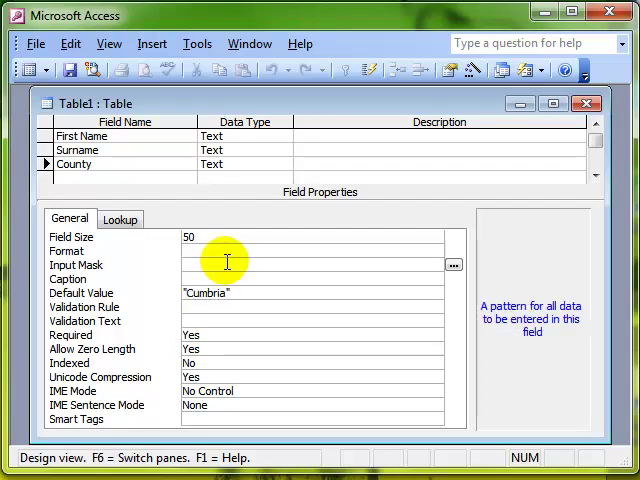